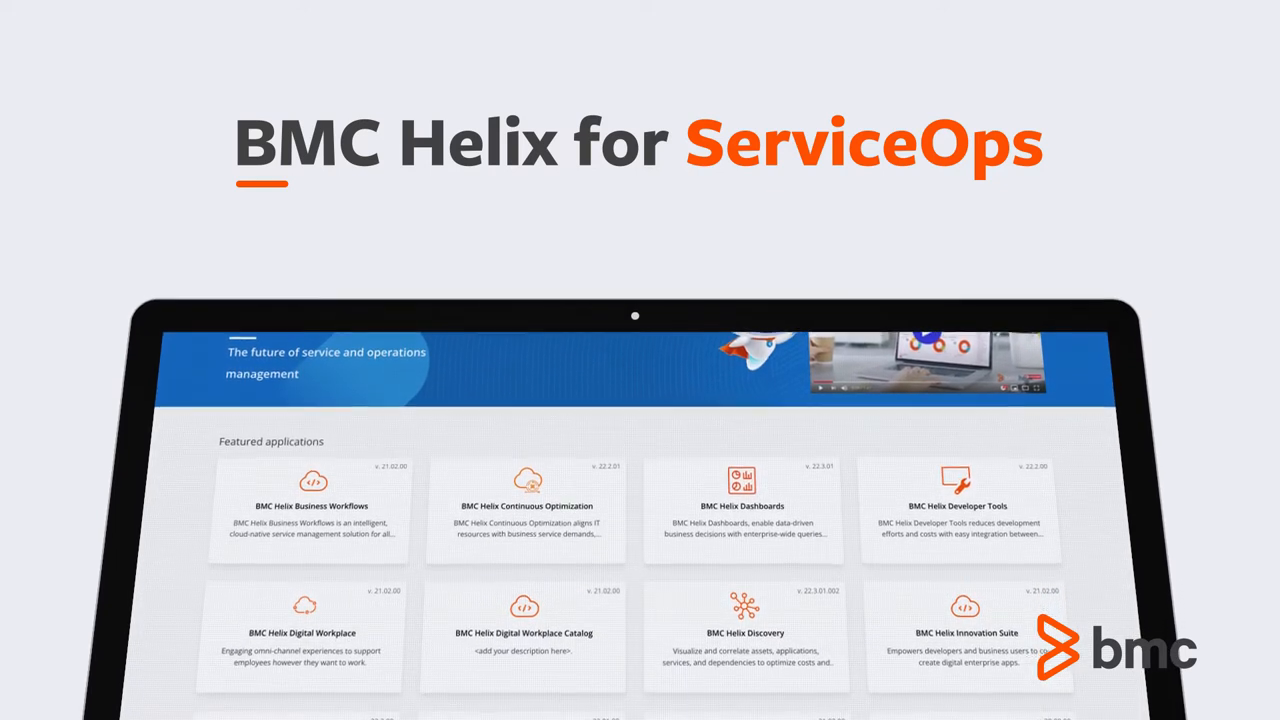
{"action": "scroll", "scroll_direction": "down", "scroll_amount": 3}
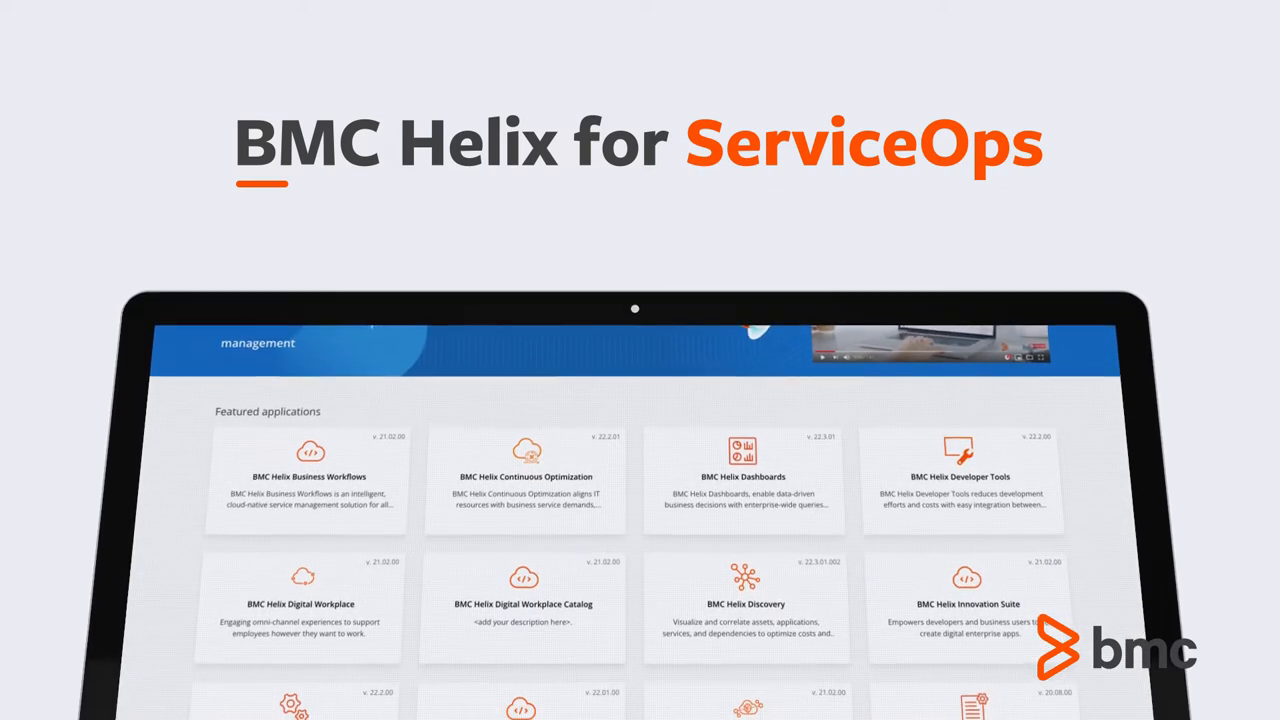